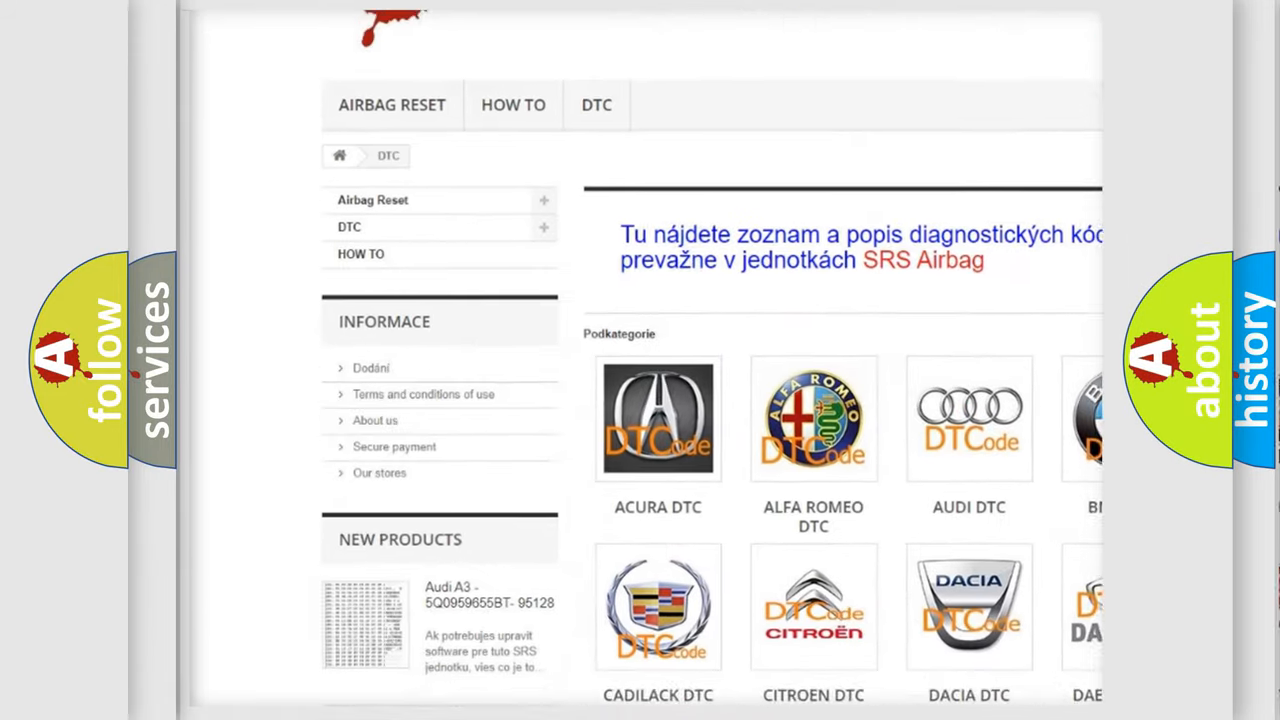
{"action": "scroll", "scroll_direction": "down", "scroll_amount": 3}
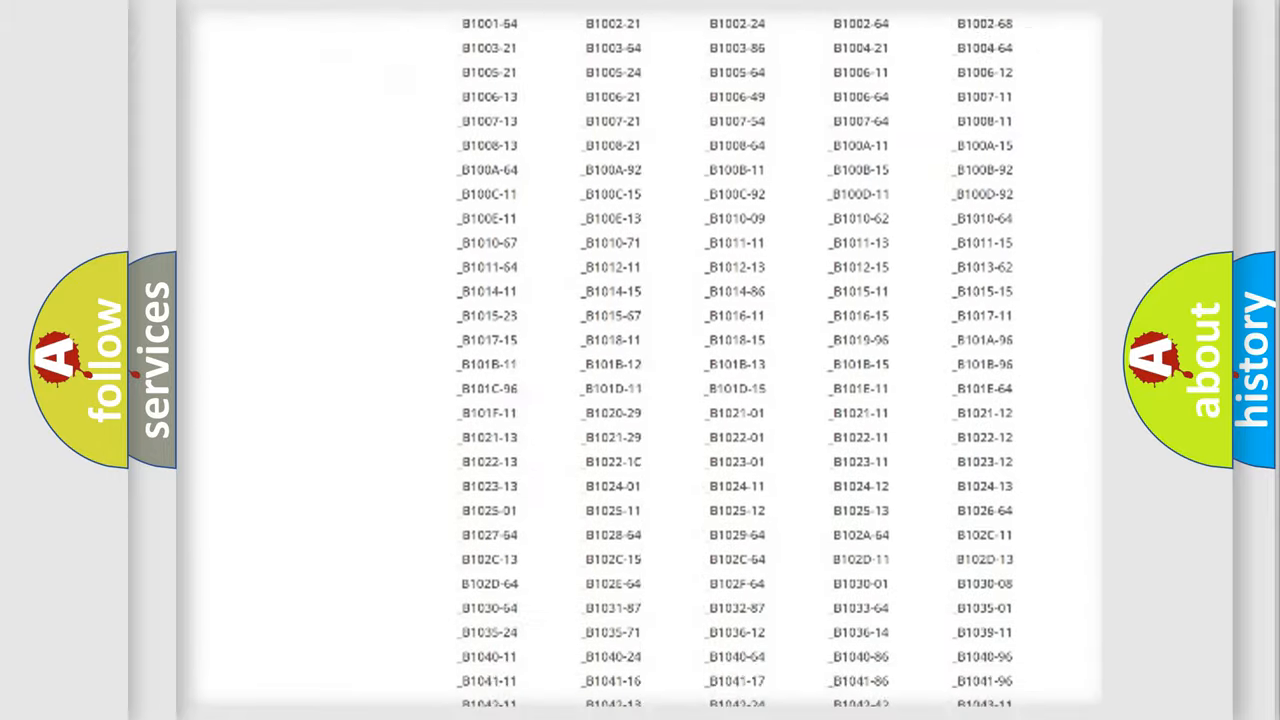
{"action": "scroll", "scroll_direction": "down", "scroll_amount": 3}
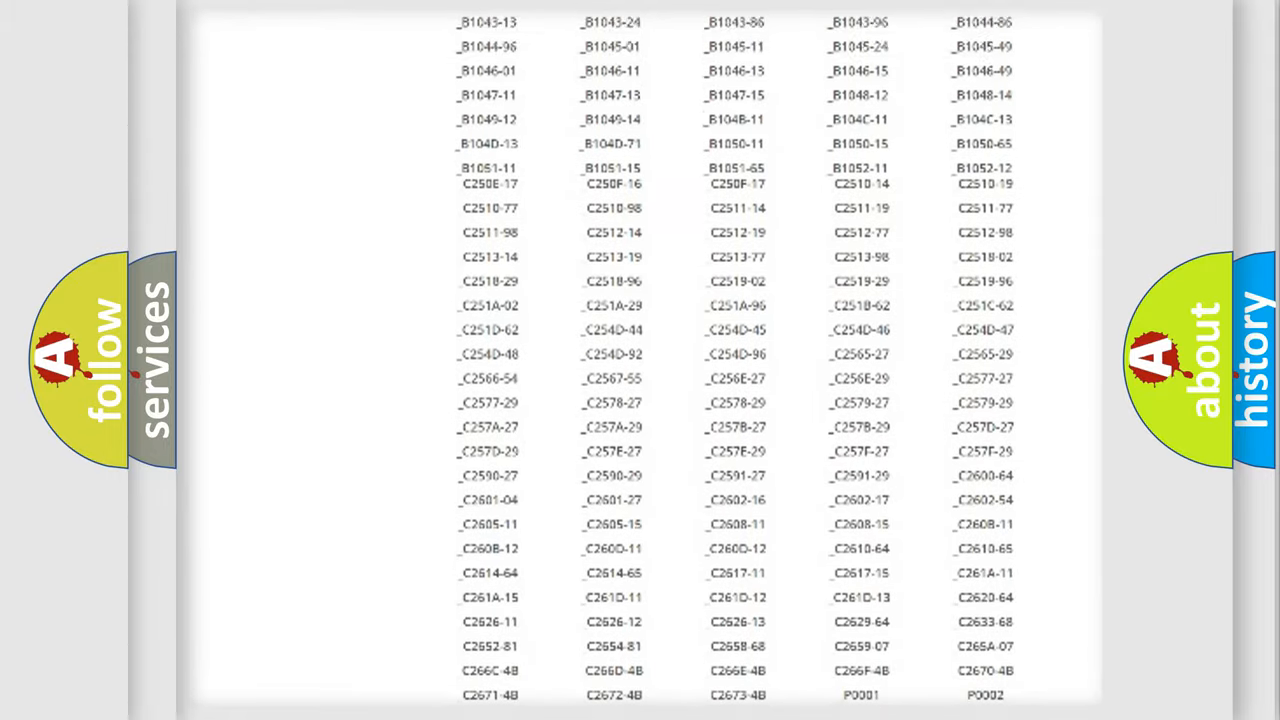
{"action": "scroll", "scroll_direction": "up", "scroll_amount": 3}
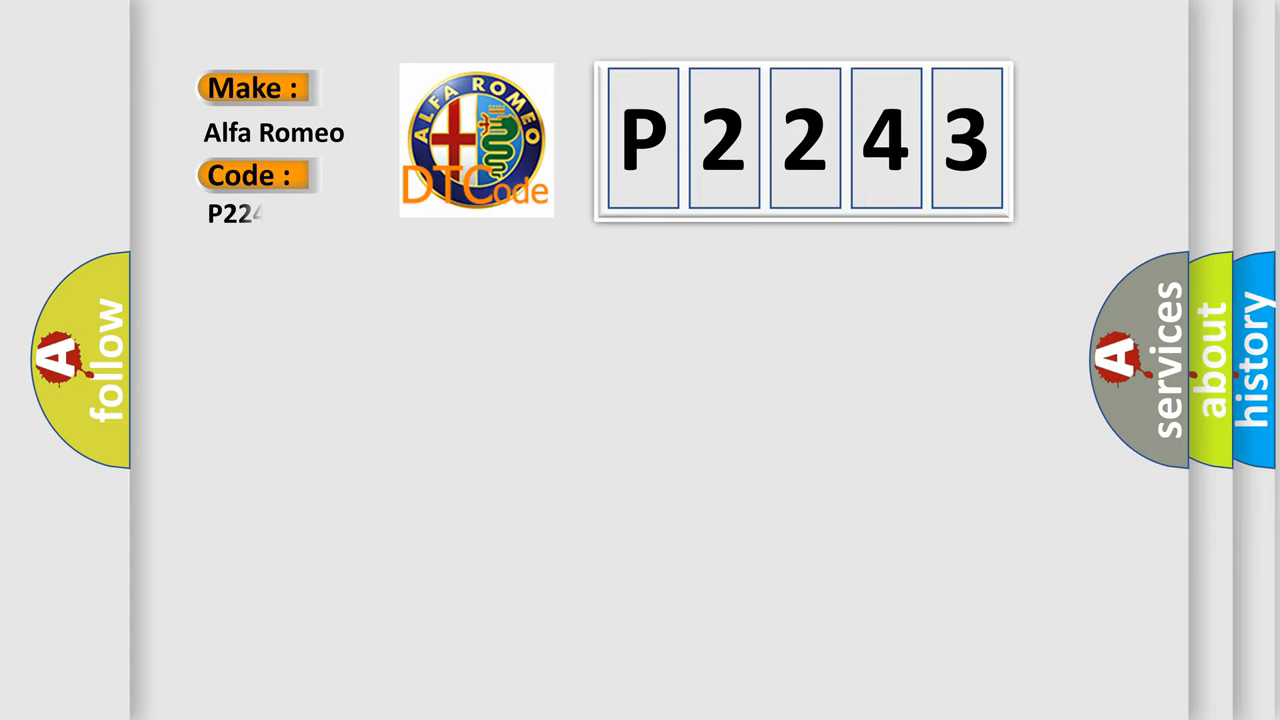
{"action": "type", "text": "3"}
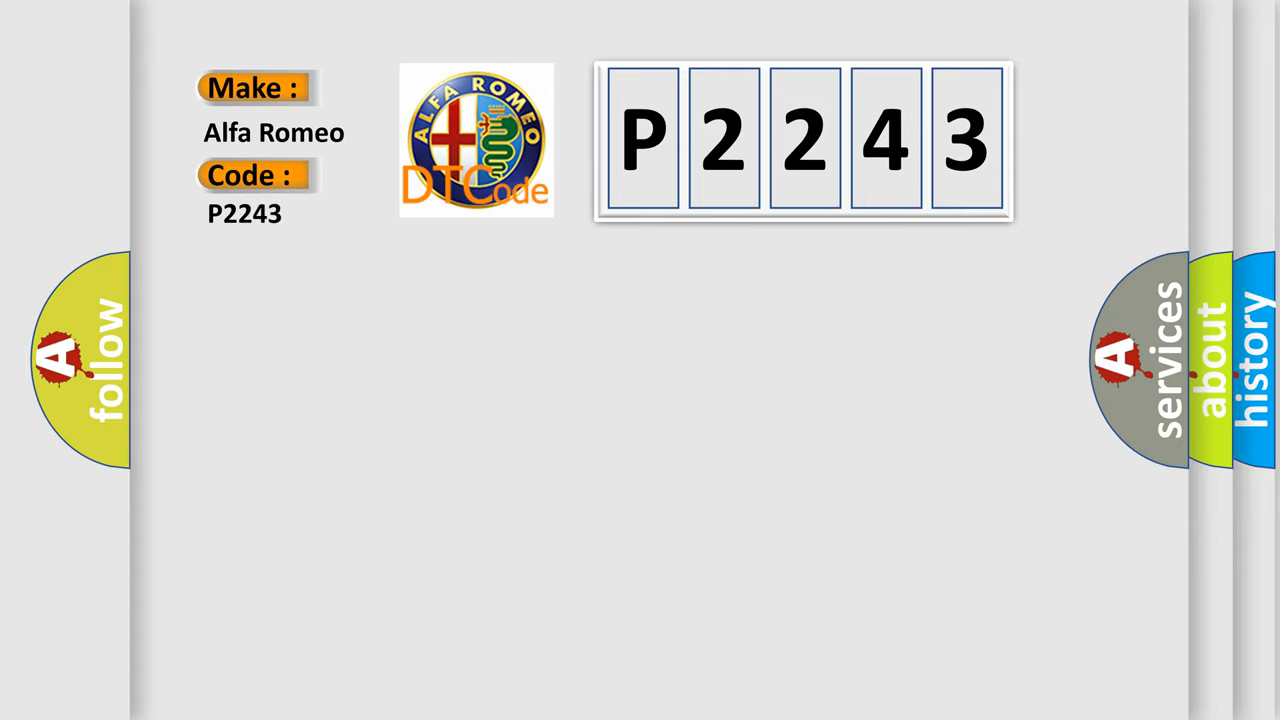